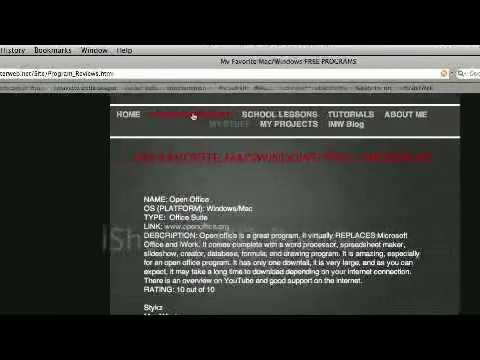
# Show the list of blending modes for the current layer in the Layers dialog
pyautogui.scroll(-3)
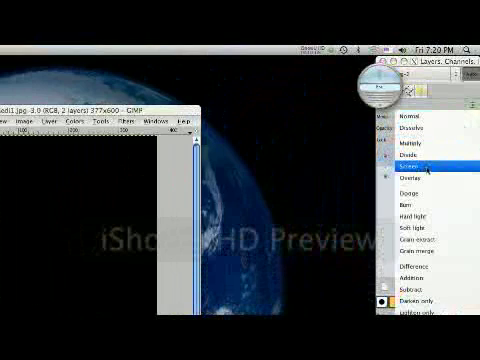
pyautogui.click(408, 170)
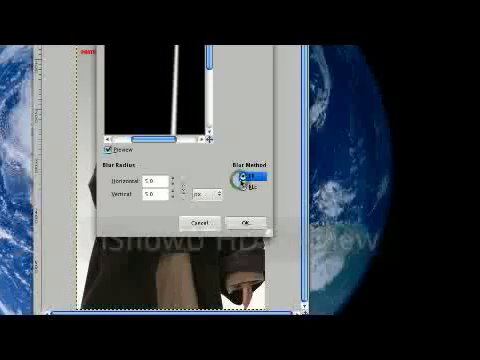
# Adjust the Gaussian Blur settings so the white blade softens into a glow
pyautogui.click(246, 220)
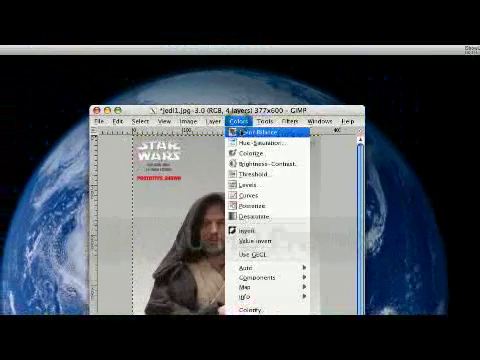
# Tint the blurred blade green by shifting Color Balance toward green
pyautogui.click(256, 132)
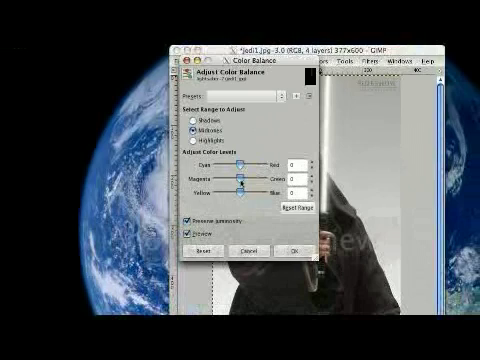
pyautogui.moveTo(240, 184); pyautogui.dragTo(248, 184)
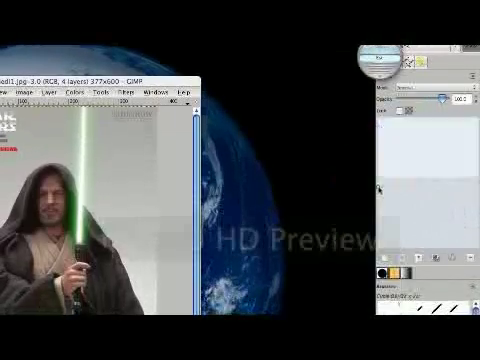
# Flatten the image so the green lightsaber and Jedi photo become one layer
pyautogui.click(420, 100)
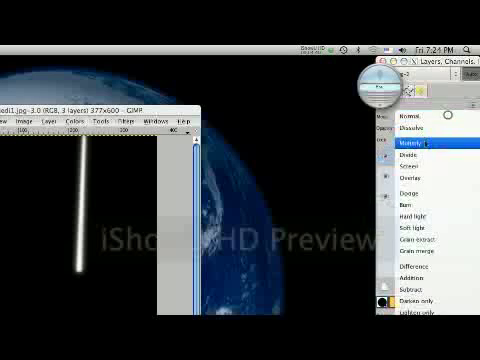
pyautogui.rightClick(400, 160)
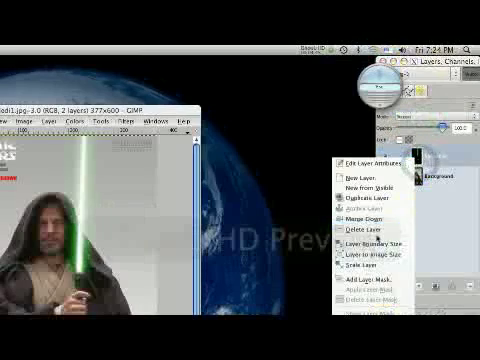
pyautogui.click(360, 216)
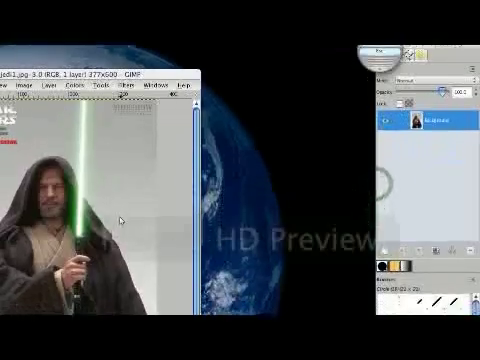